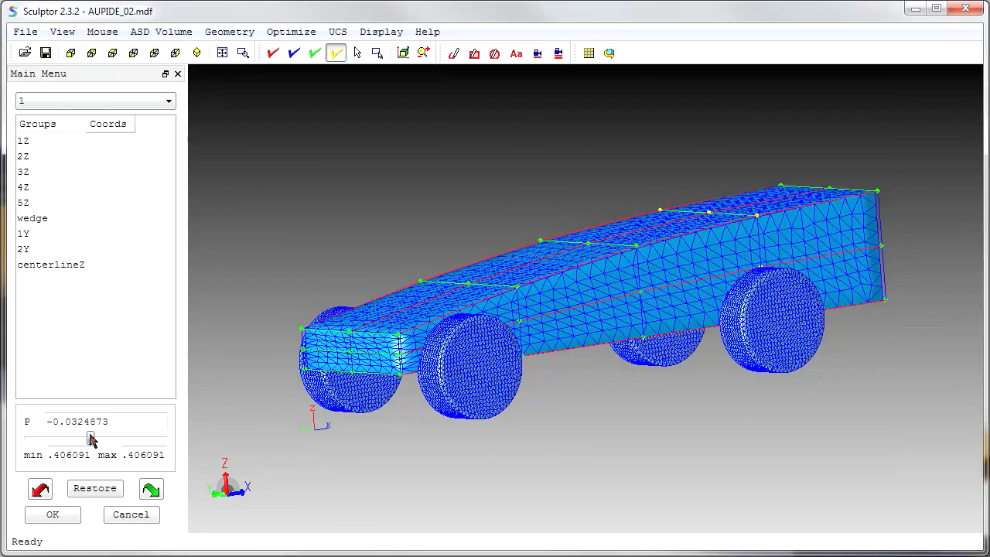
Step: Lower the design variable, then give group 5Z increasingly negative P values to curve the roof
{"action": "left_click_drag", "start_coordinate": [89, 438], "coordinate": [67, 438]}
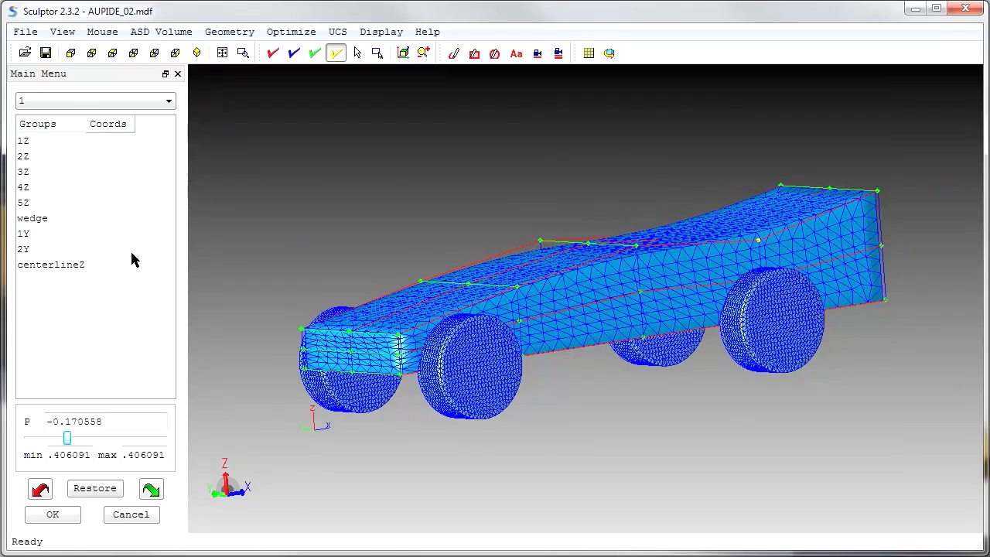
{"action": "left_click", "coordinate": [24, 202]}
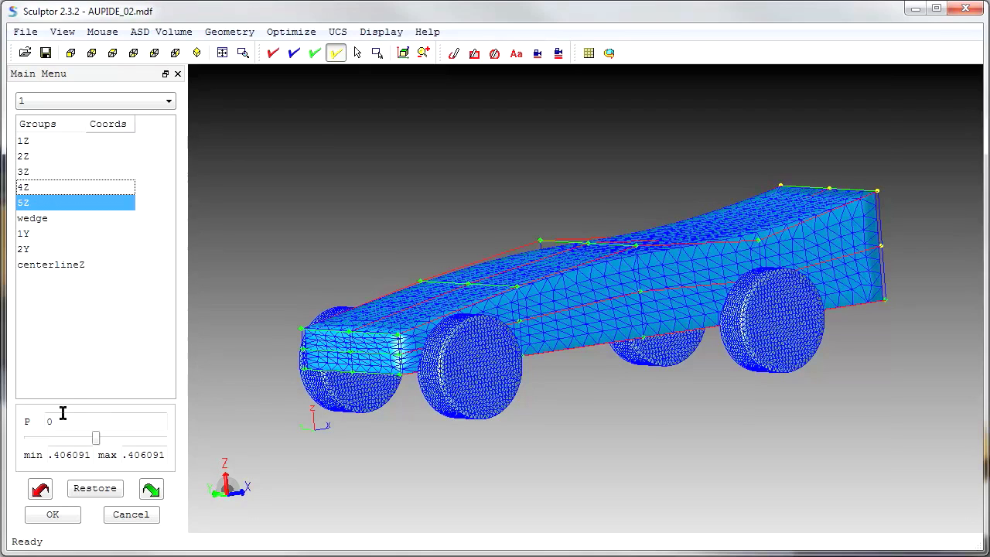
{"action": "left_click_drag", "start_coordinate": [97, 437], "coordinate": [71, 437]}
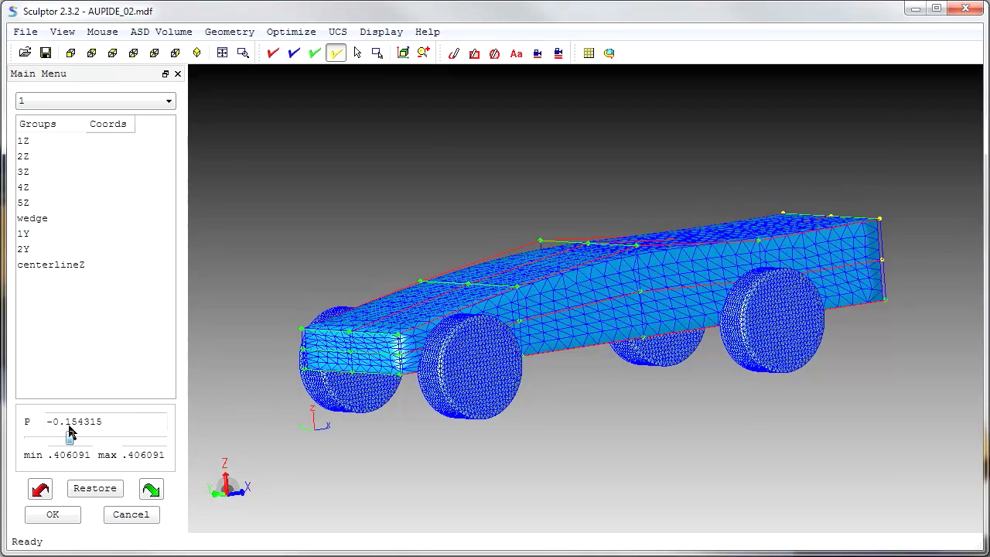
{"action": "left_click_drag", "start_coordinate": [70, 438], "coordinate": [46, 438]}
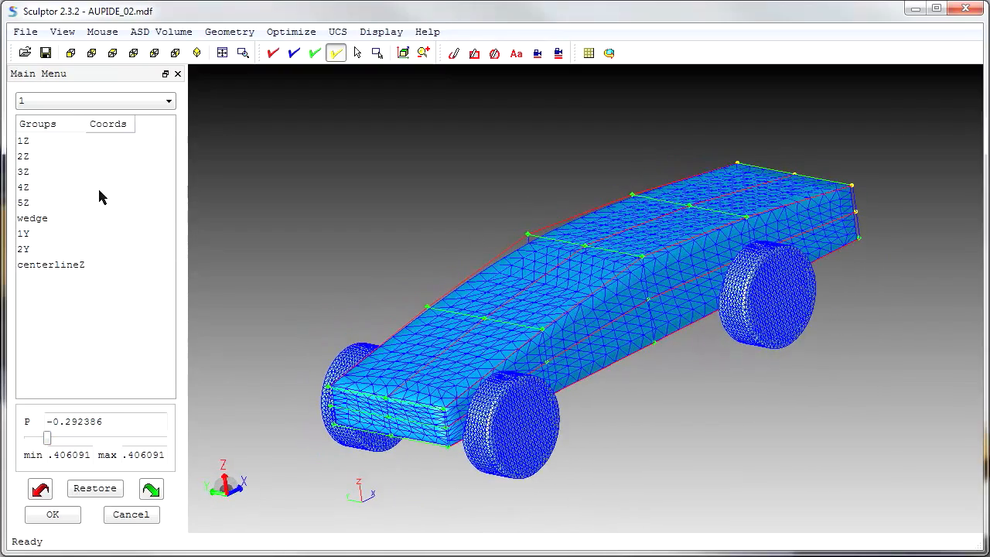
{"action": "left_click", "coordinate": [33, 217]}
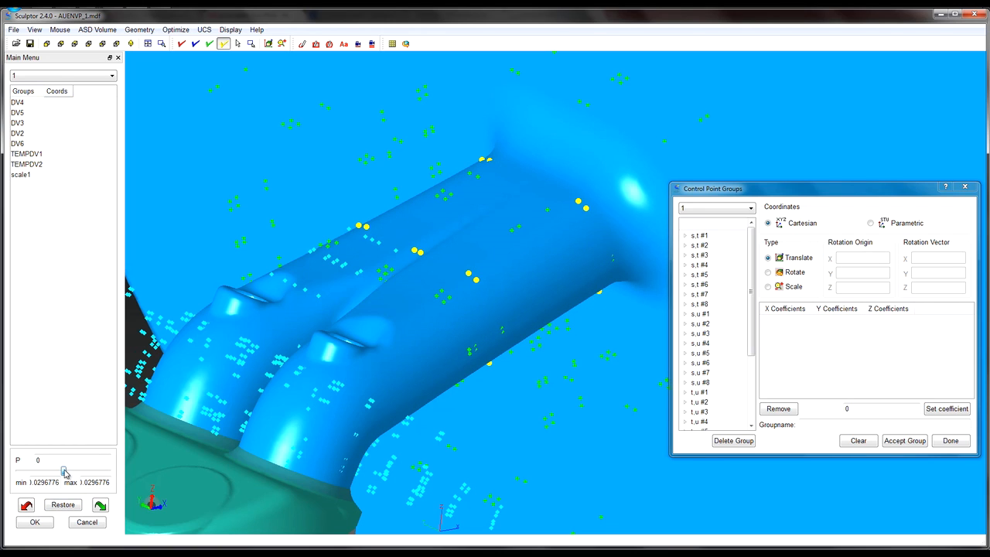
Step: Keep the duct's P slider near 0 and accept the deformation
{"action": "left_click_drag", "start_coordinate": [65, 471], "coordinate": [70, 471]}
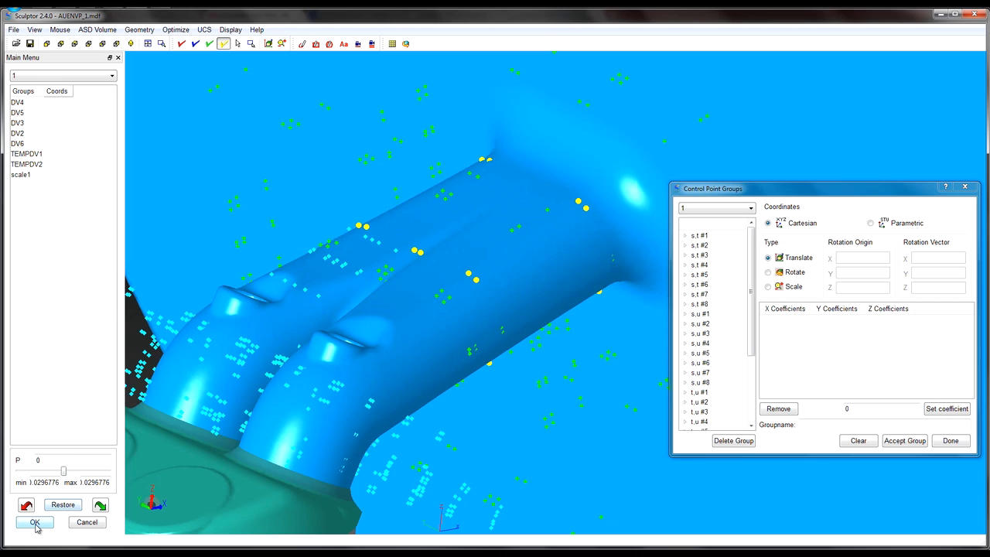
{"action": "left_click", "coordinate": [34, 522]}
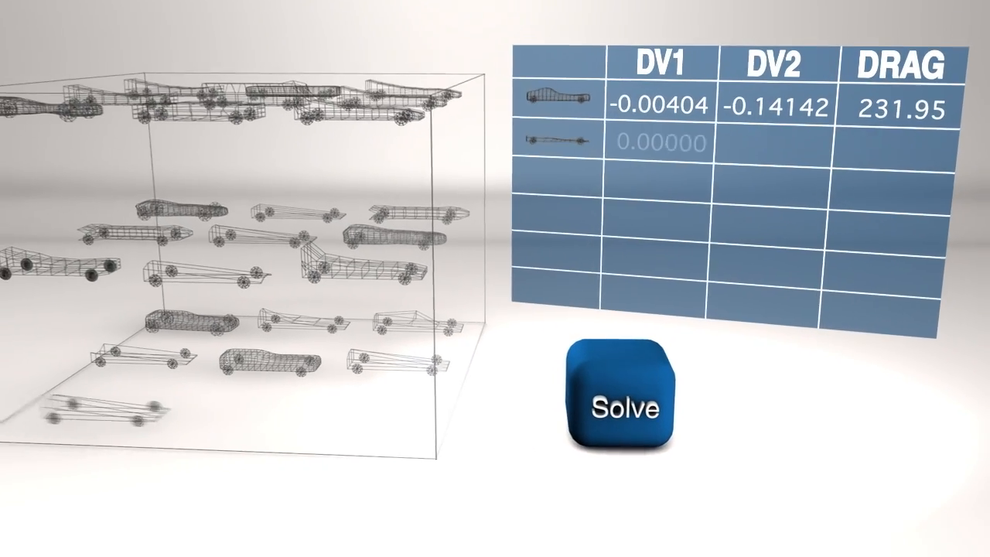
Step: Solve four successive car body variants, adding their DV1, DV2 and drag rows
{"action": "left_click", "coordinate": [621, 403]}
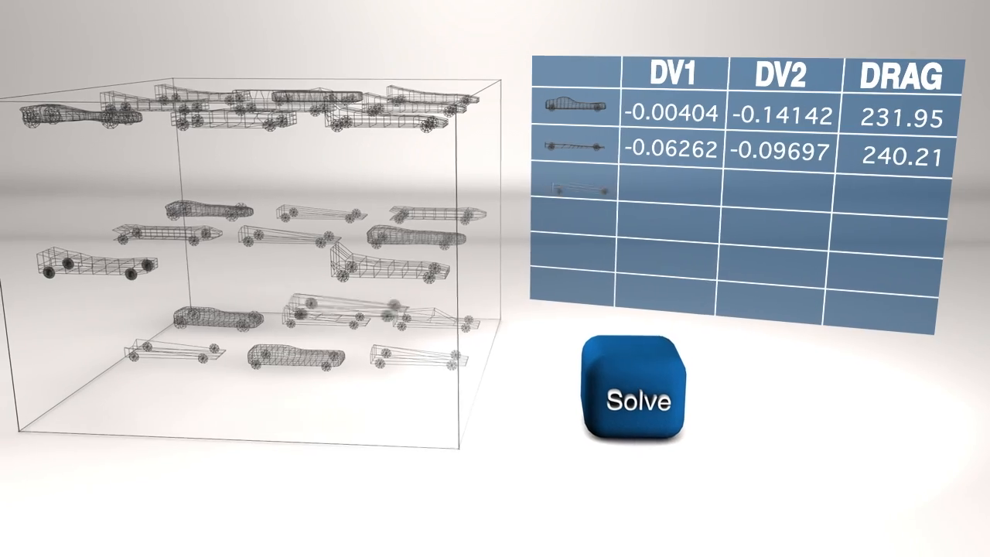
{"action": "left_click", "coordinate": [626, 391]}
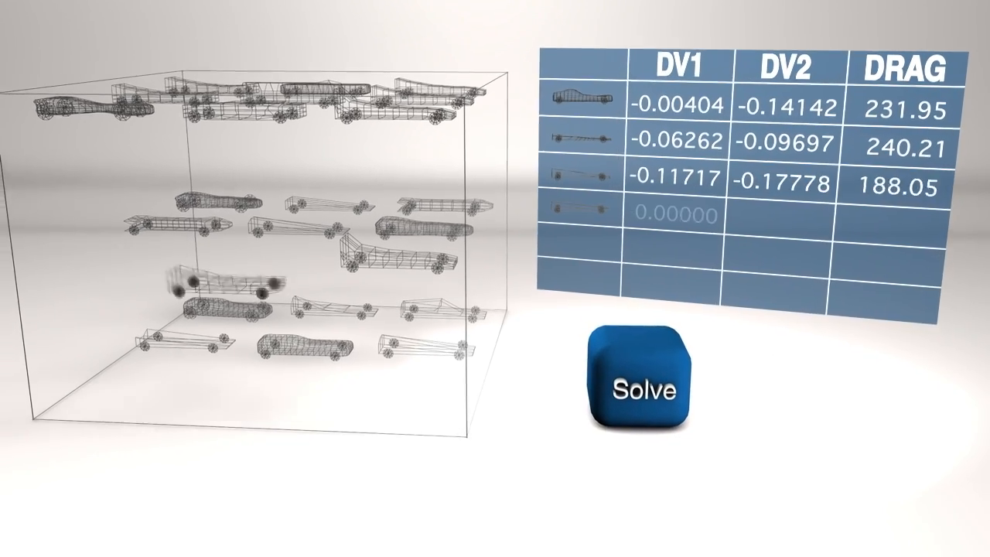
{"action": "left_click", "coordinate": [640, 387]}
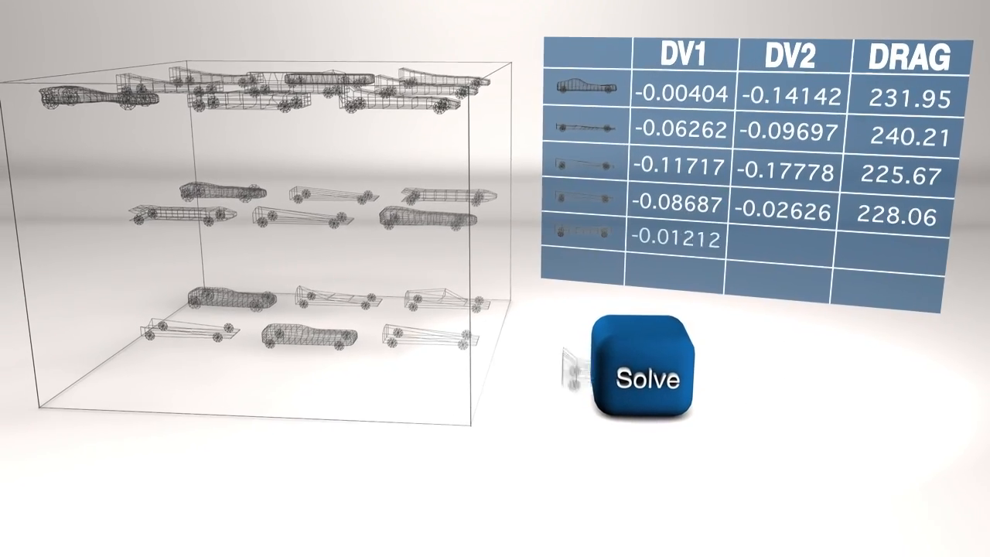
{"action": "left_click", "coordinate": [649, 371]}
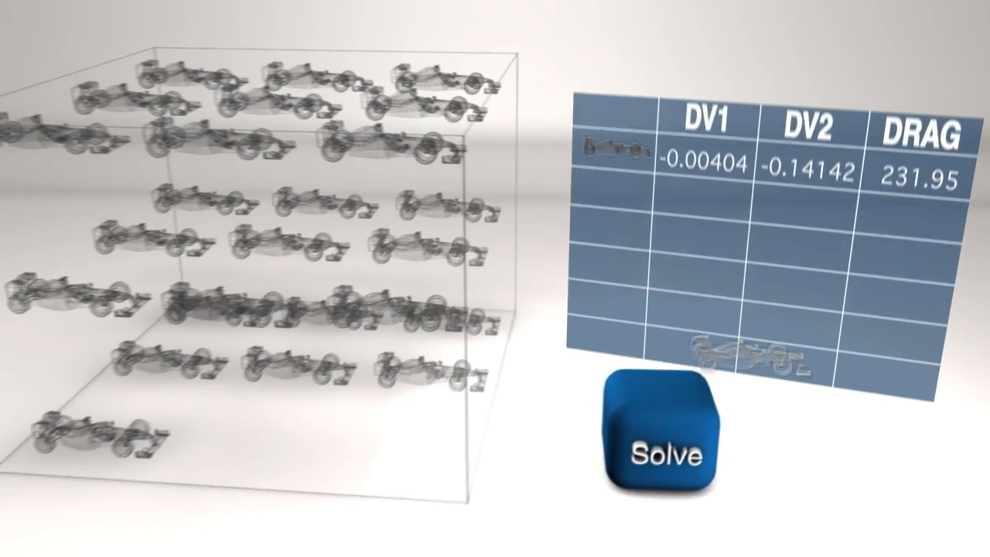
Step: Solve two more race car variants, reaching a drag value of 30.09
{"action": "left_click", "coordinate": [661, 441]}
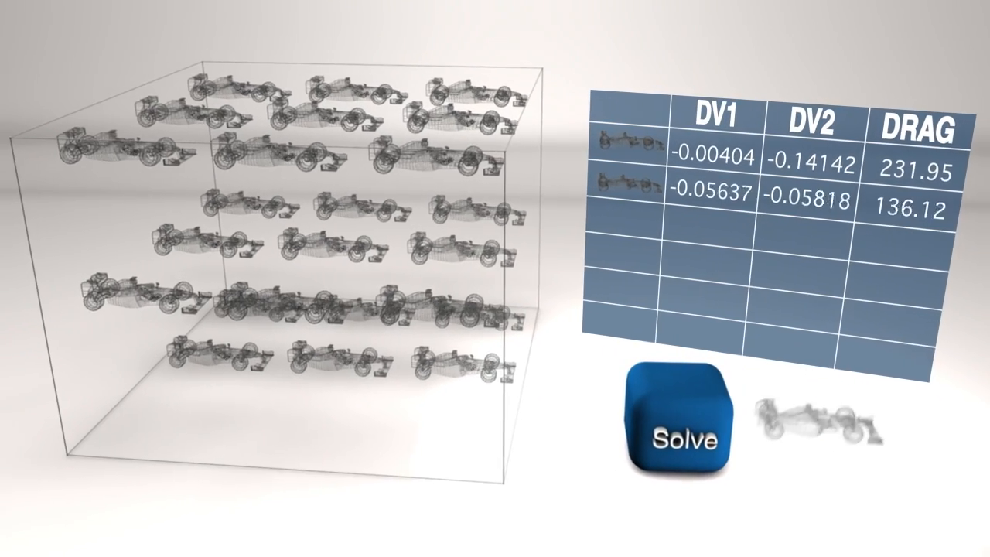
{"action": "left_click", "coordinate": [673, 426]}
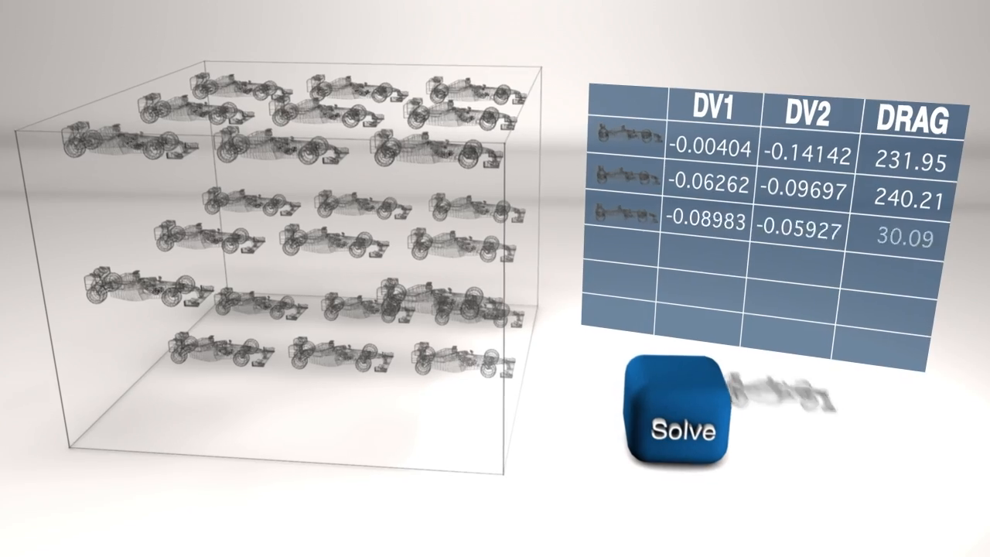